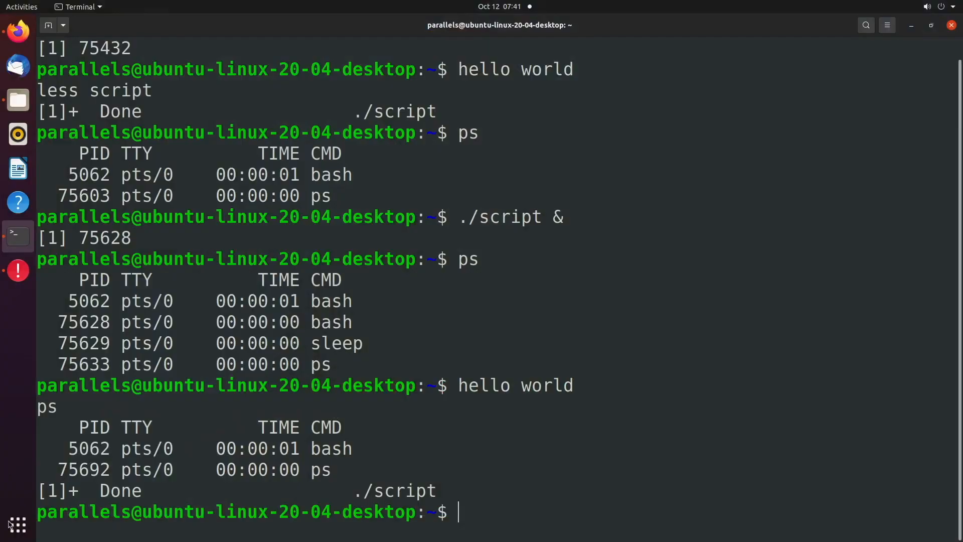
# - Launch GIMP in the background with 'gimp &', getting job 1 with PID 76554
pyautogui.click(15, 524)
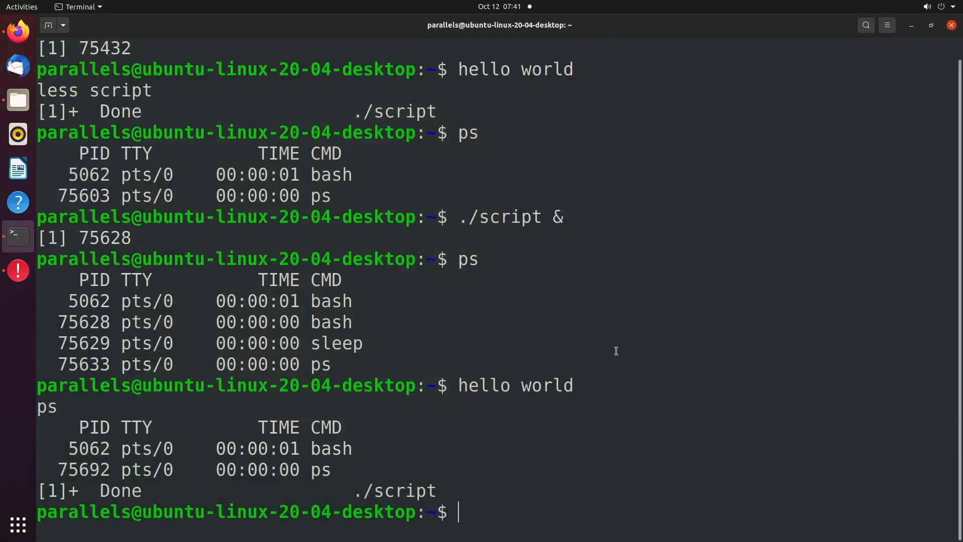
pyautogui.write('gimp &')
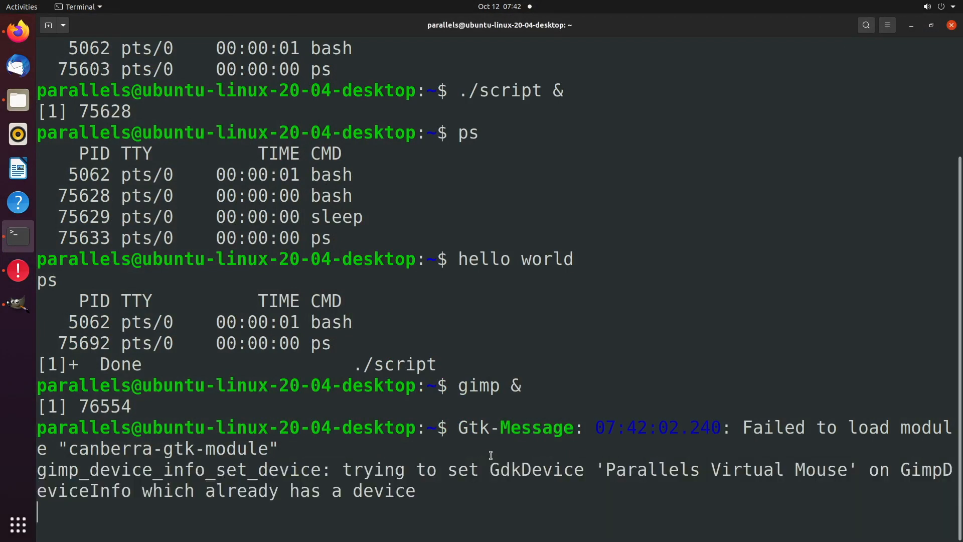
pyautogui.moveTo(138, 469)
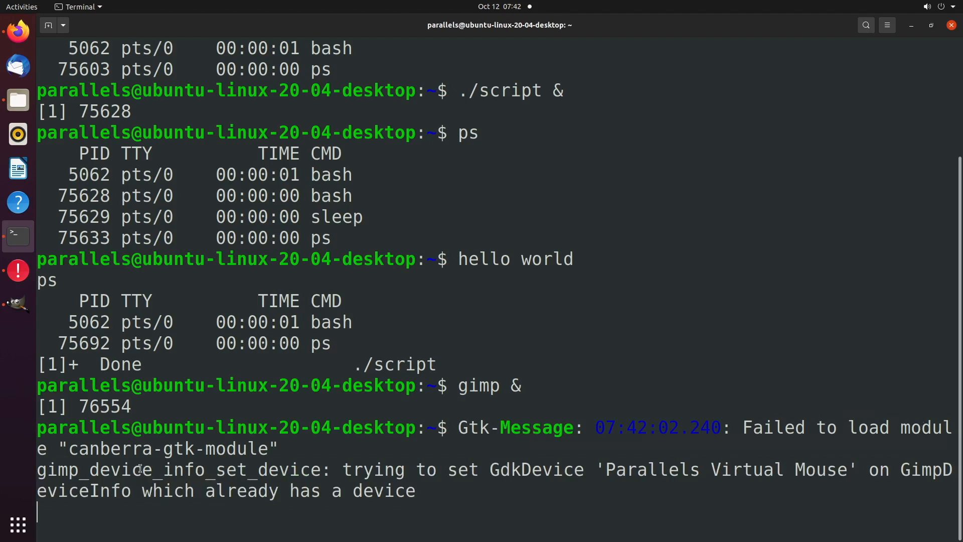
pyautogui.moveTo(515, 512)
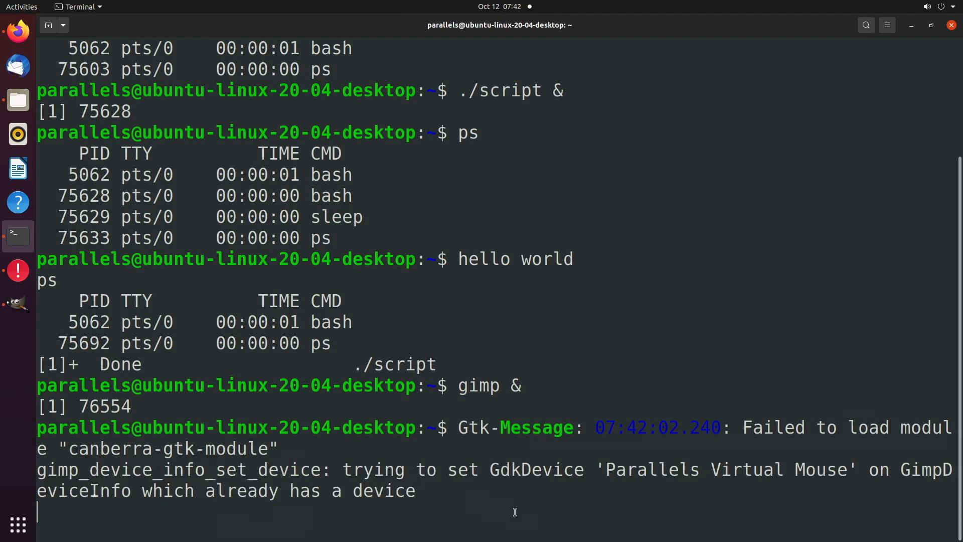
# - Run ps and jobs to confirm gimp and script-fu are running and gimp is a background job
pyautogui.press('Return')
pyautogui.write('ps')
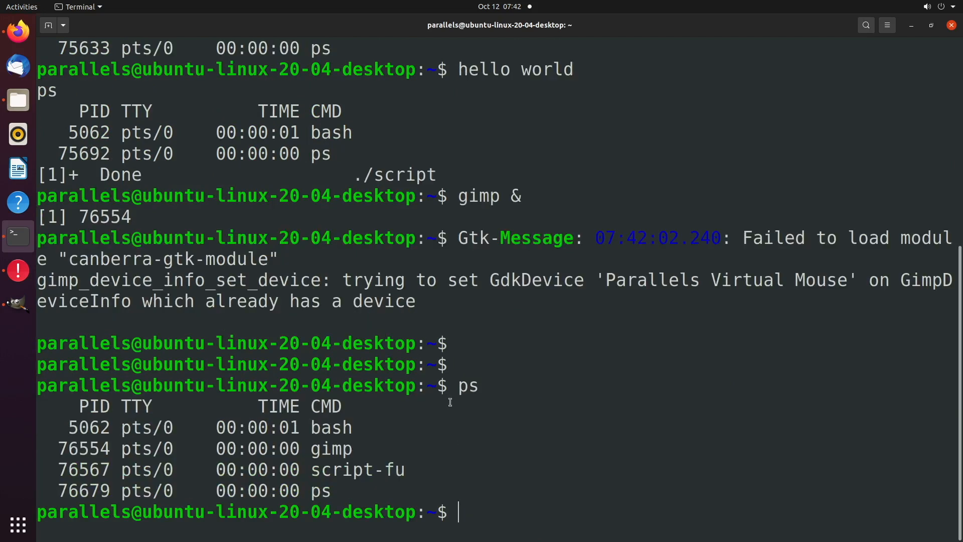
pyautogui.doubleClick(331, 448)
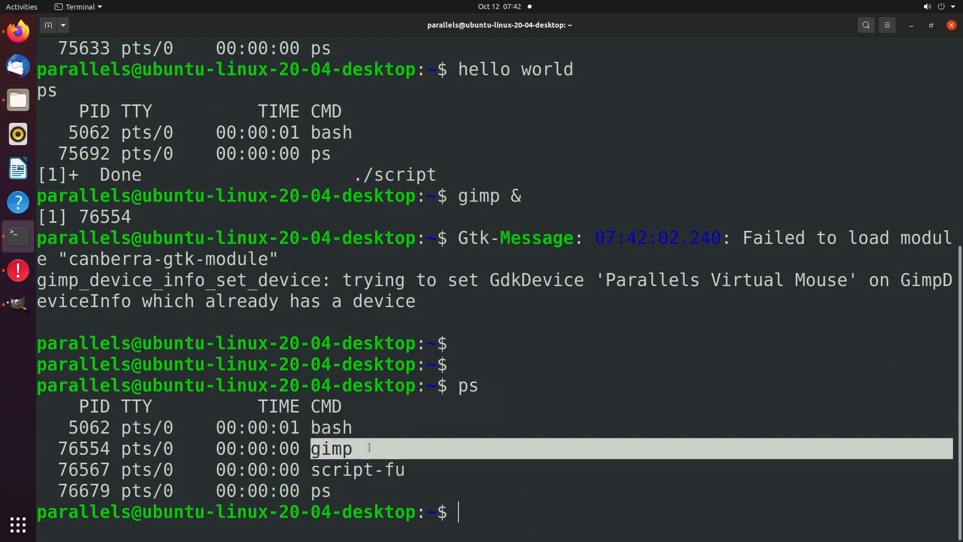
pyautogui.write('jobs')
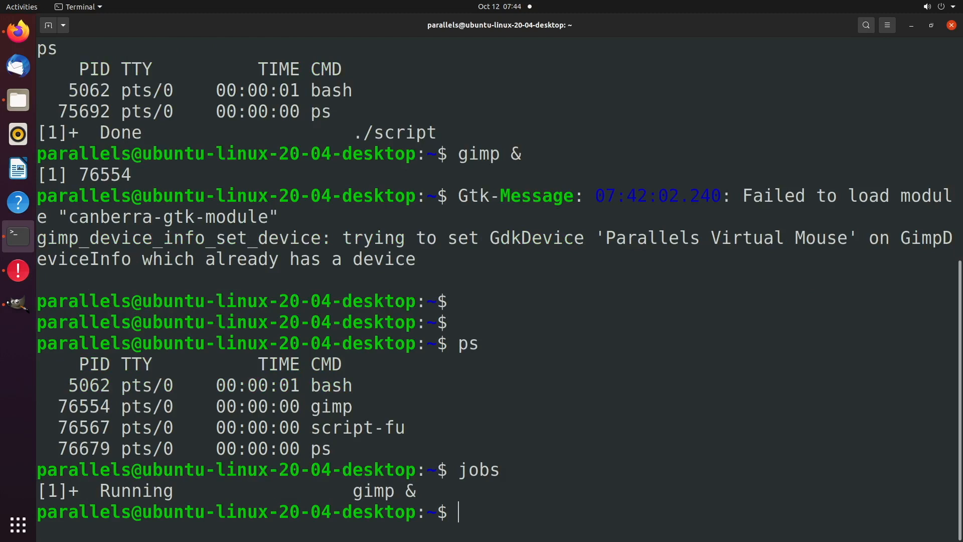
# - Foreground the gimp job with fg so the shell waits on it without a prompt
pyautogui.write('fg')
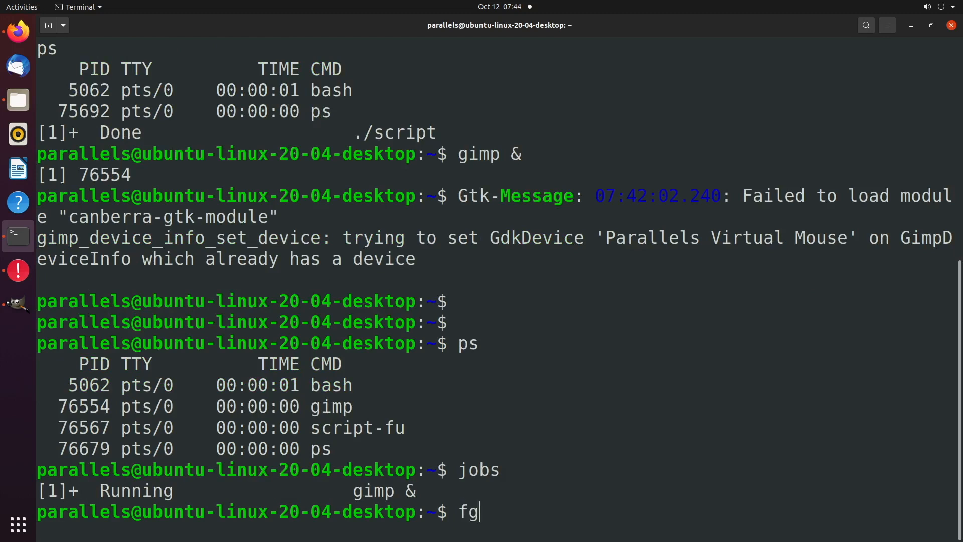
pyautogui.press('Return')
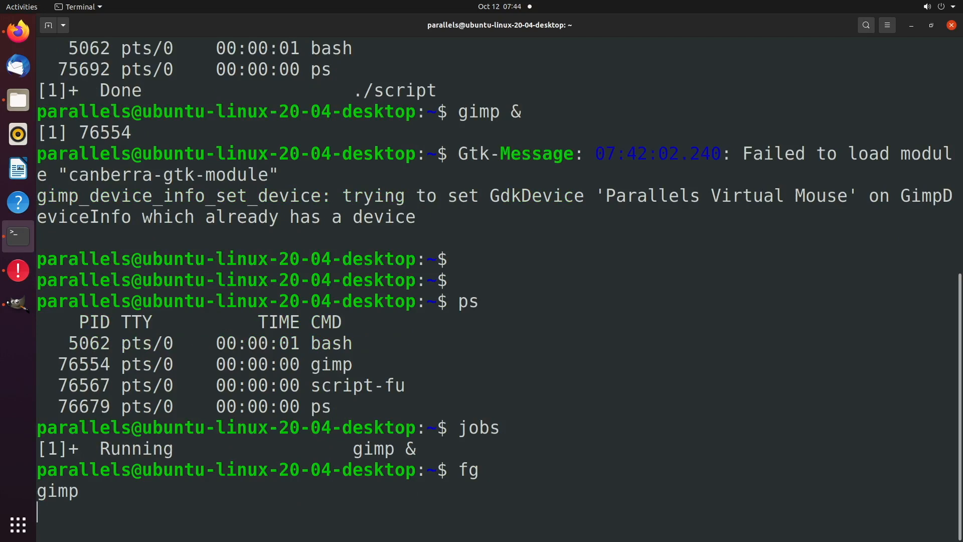
pyautogui.moveTo(309, 505)
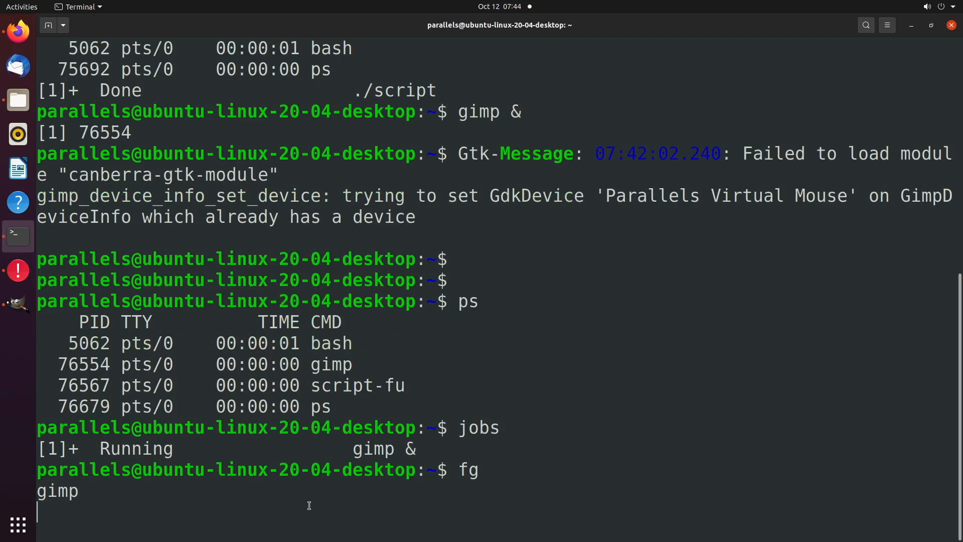
pyautogui.moveTo(548, 269)
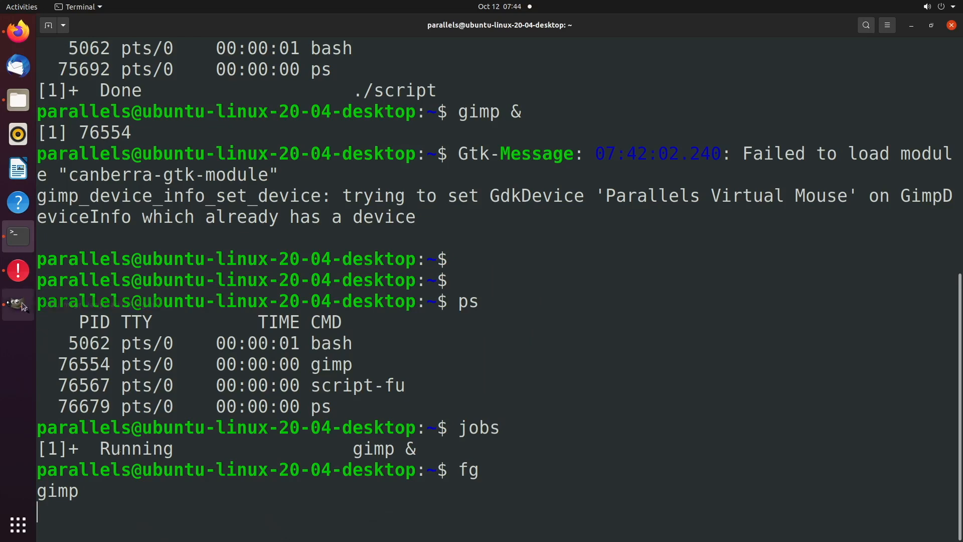
pyautogui.press('Return')
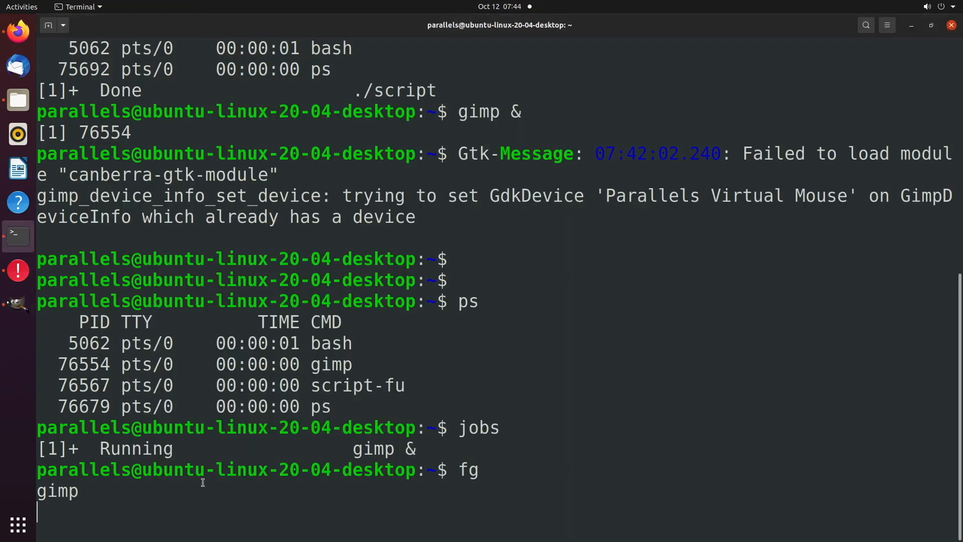
pyautogui.moveTo(473, 516)
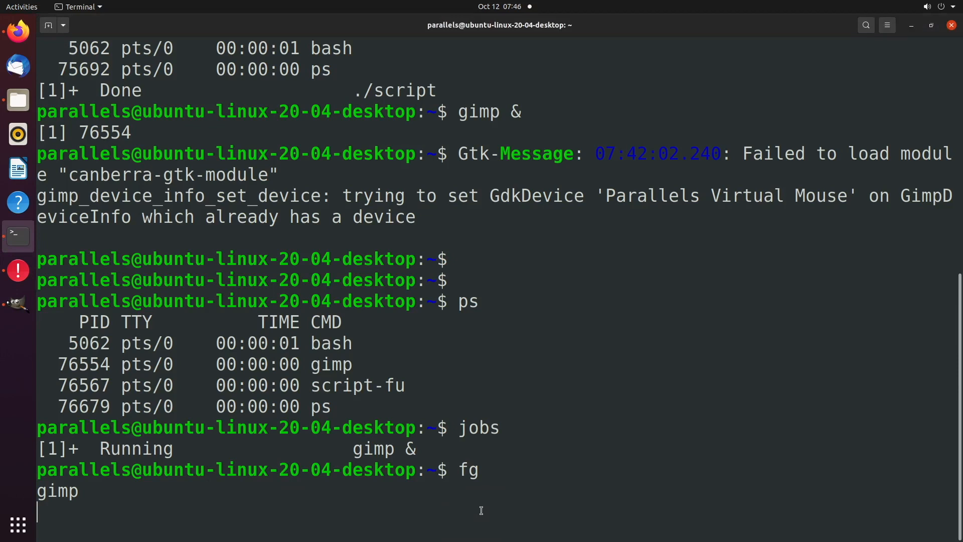
pyautogui.moveTo(435, 447)
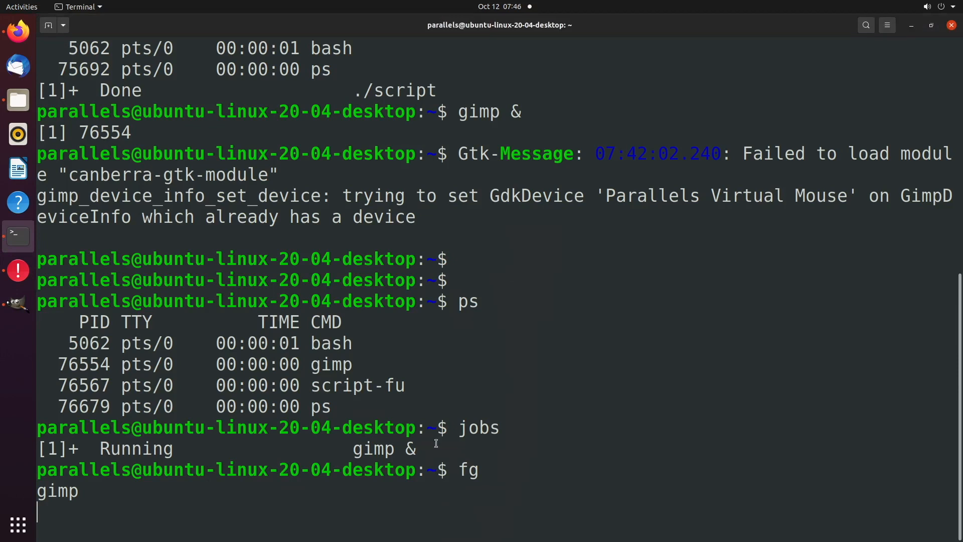
pyautogui.moveTo(475, 507)
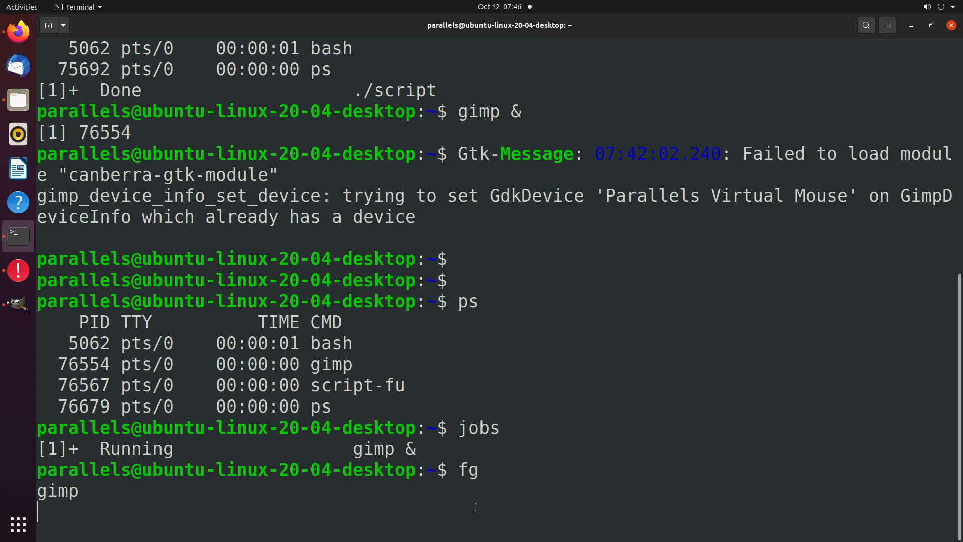
# - Enter hello, echo "hello" and bg while gimp holds the foreground, showing they only echo
pyautogui.write('hello')
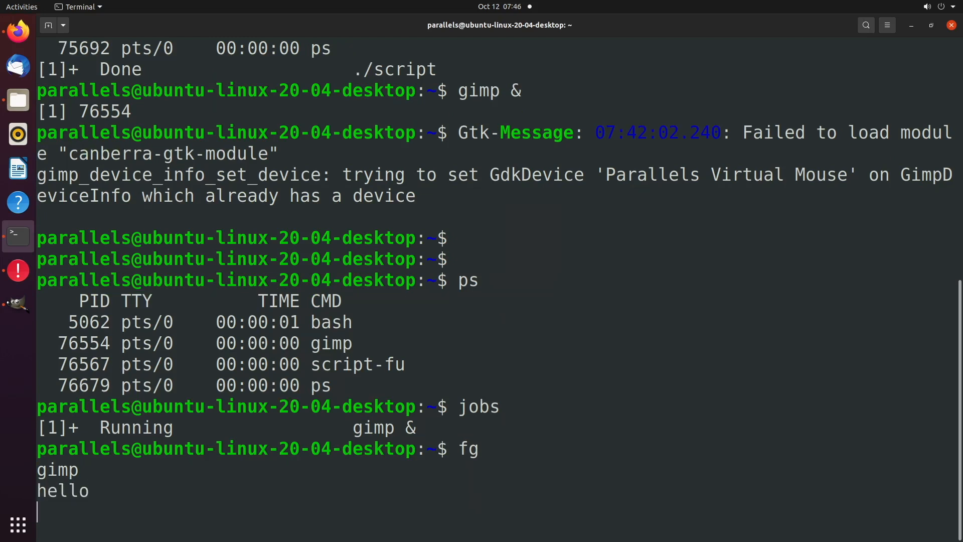
pyautogui.write('echo "hello')
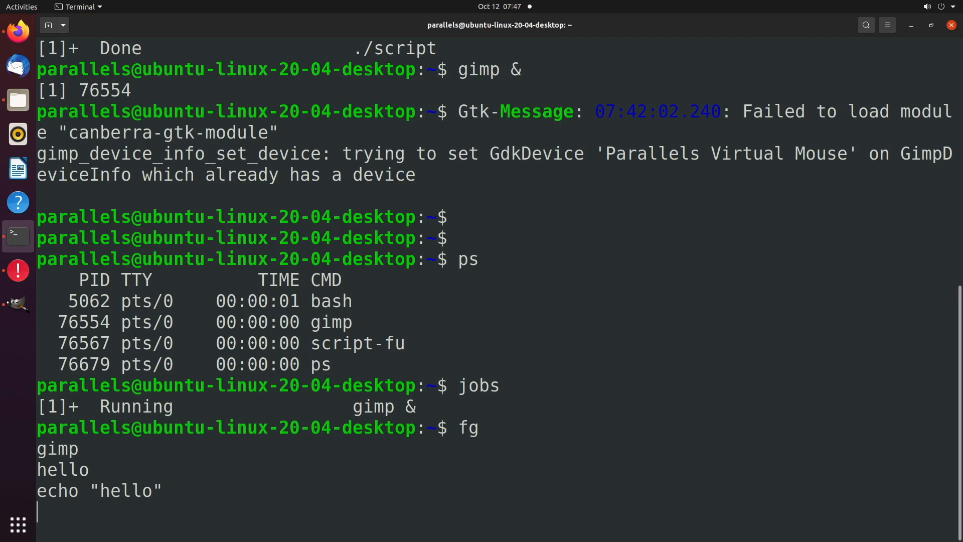
pyautogui.write('b')
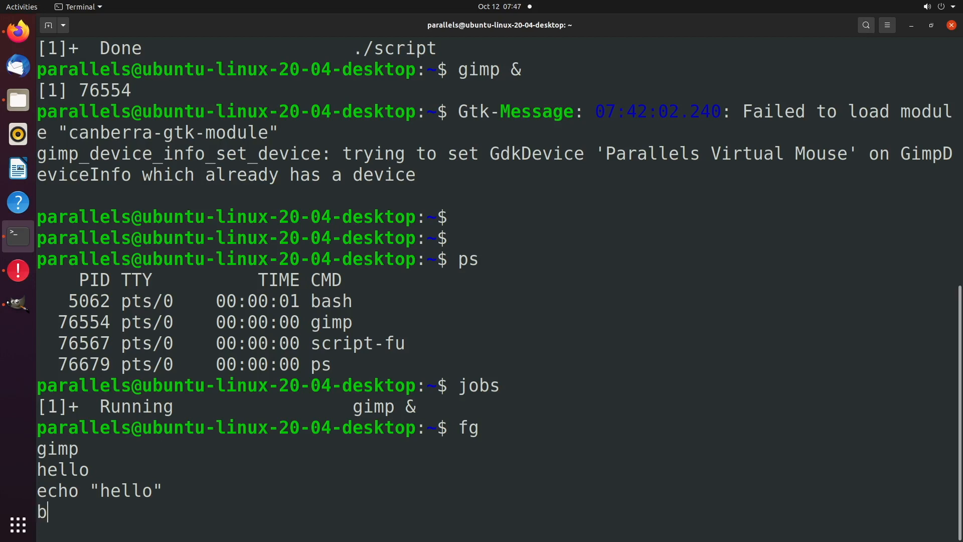
pyautogui.write('g')
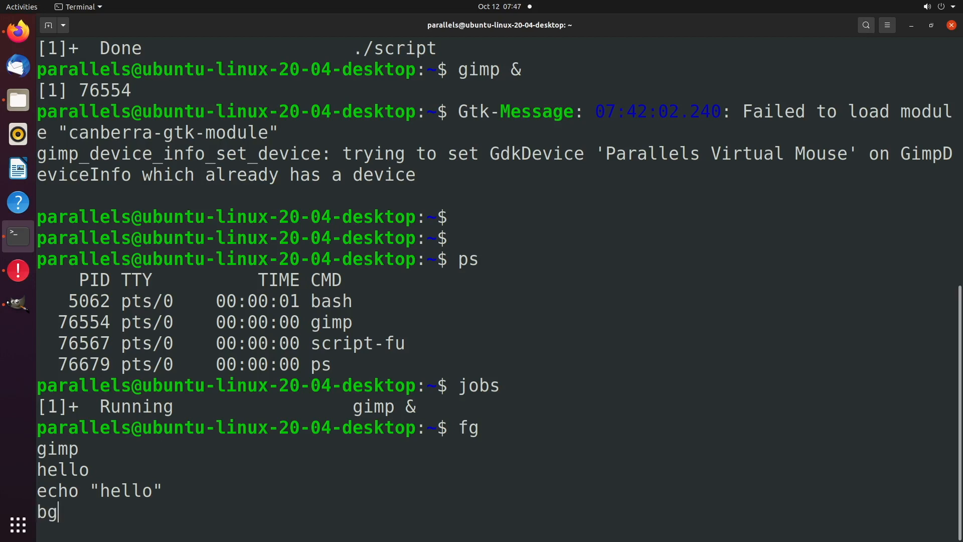
pyautogui.press('Return')
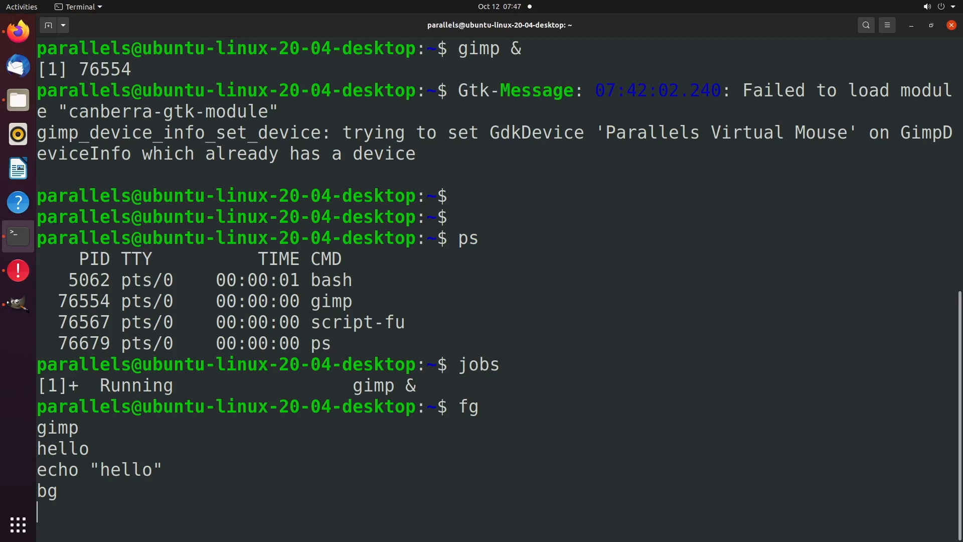
# - Suspend the foreground gimp job with Ctrl+Z, returning the shell prompt
pyautogui.press('ctrl+z')
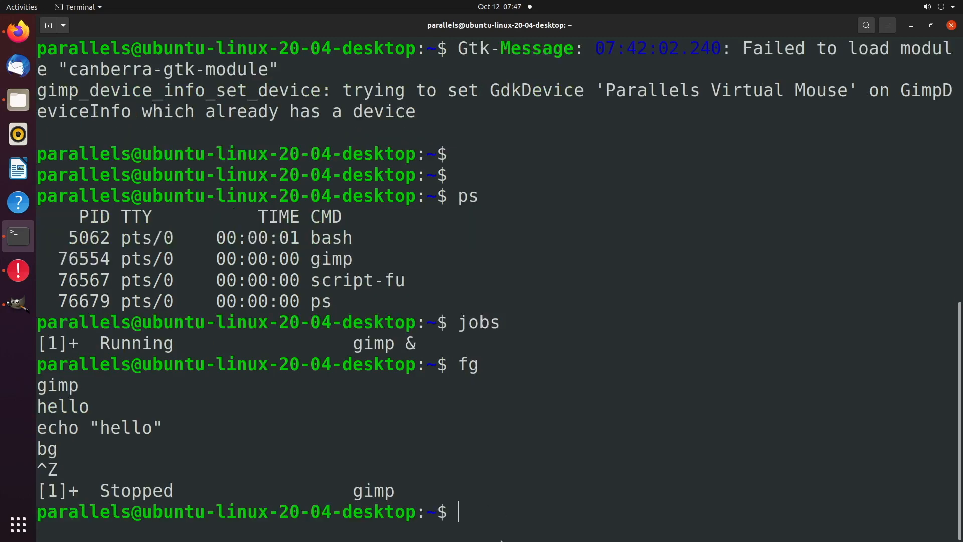
pyautogui.moveTo(423, 491)
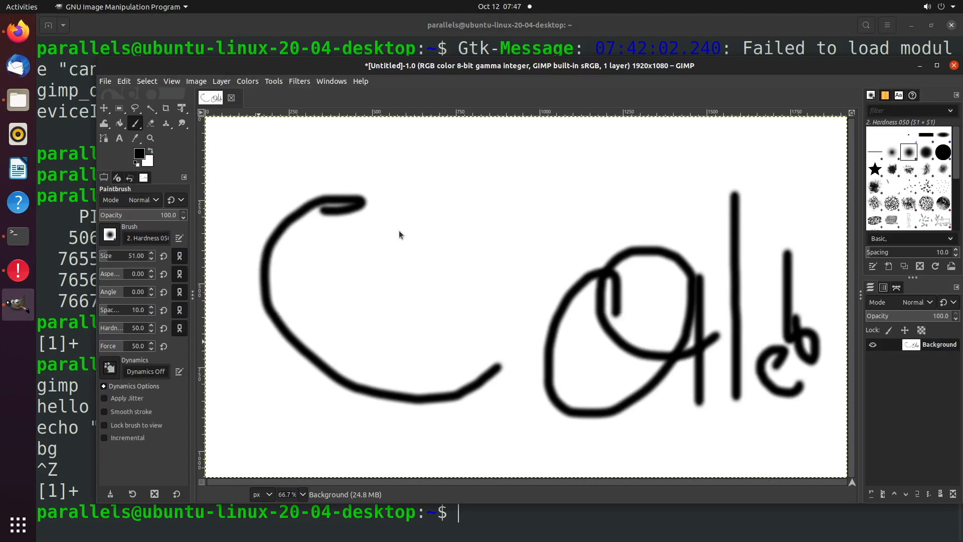
pyautogui.moveTo(242, 187)
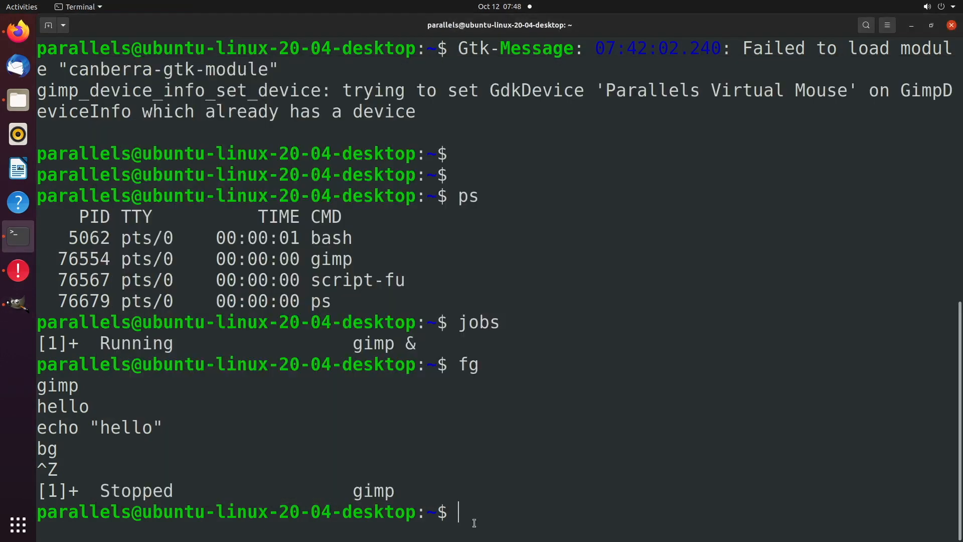
# - Resume the stopped gimp job in the background with bg and begin an echo command
pyautogui.write('bg')
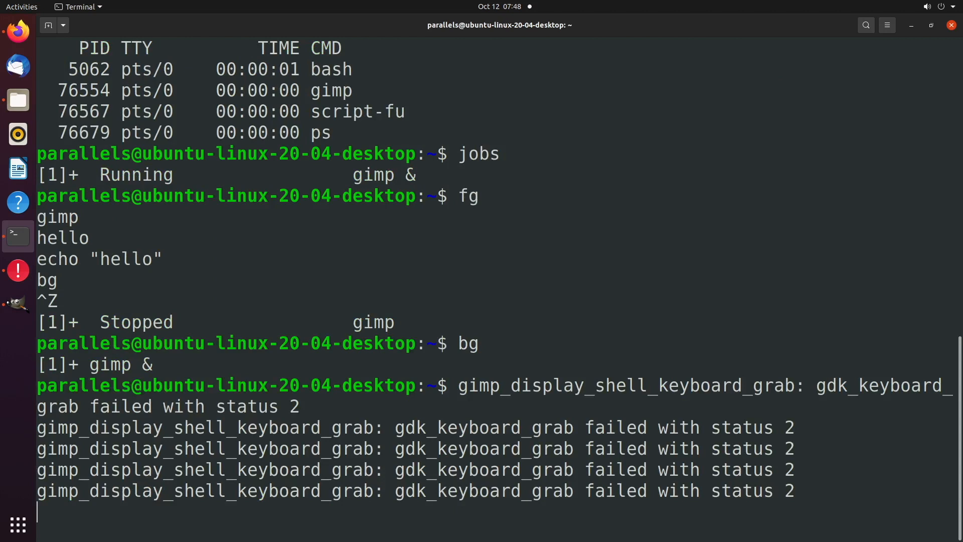
pyautogui.press('Return')
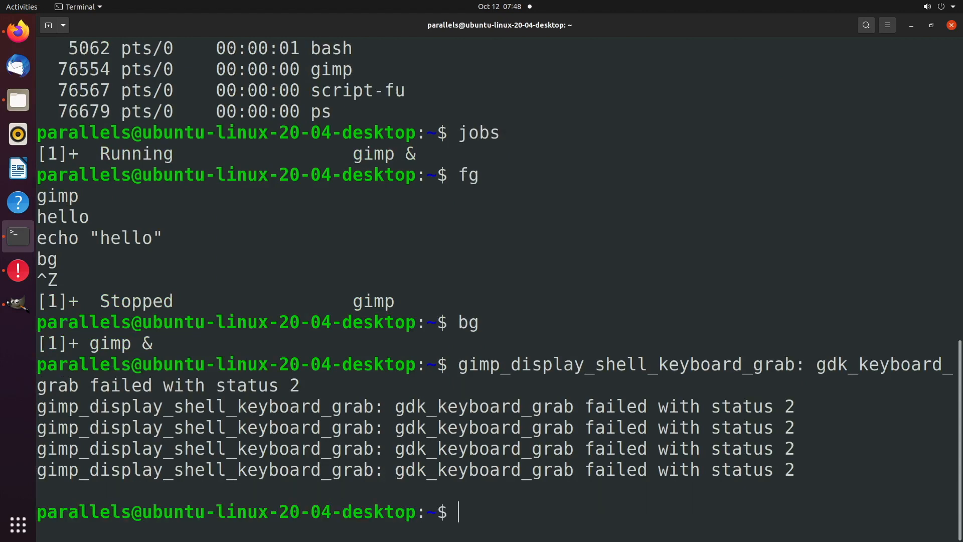
pyautogui.write('echo')
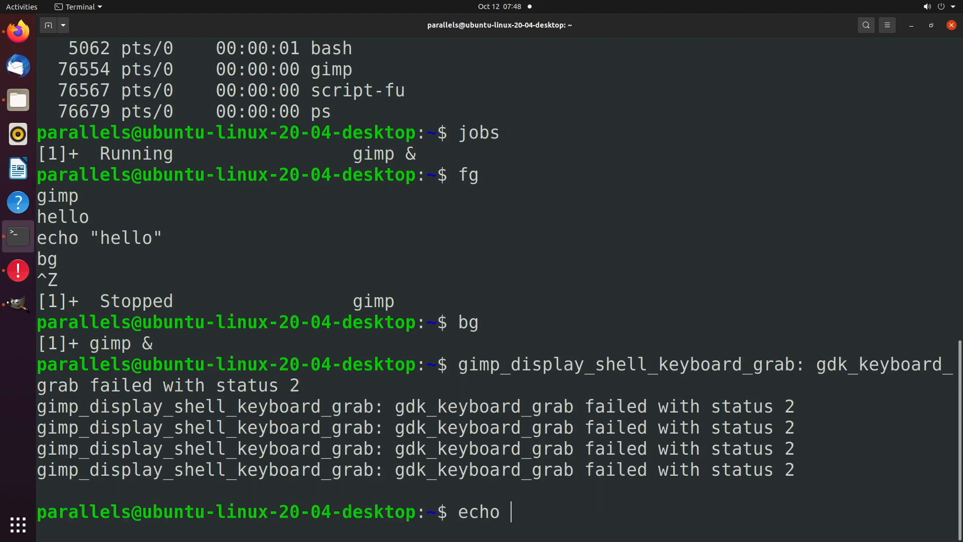